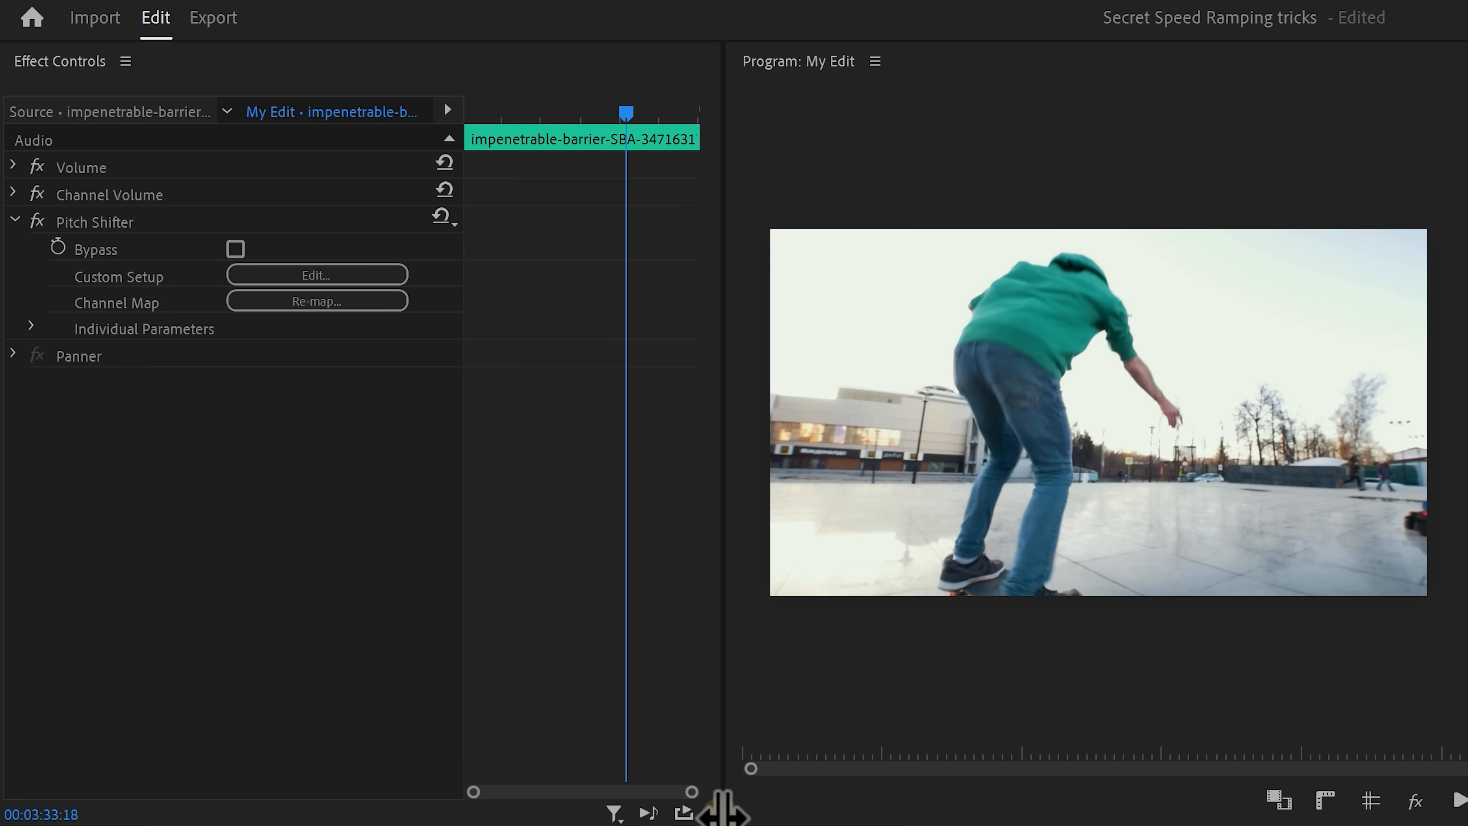
Enable keyframing on the Pitch Shifter's Transpose Ratio, setting a first keyframe at 1.00.
{"action": "left_click", "coordinate": [30, 329]}
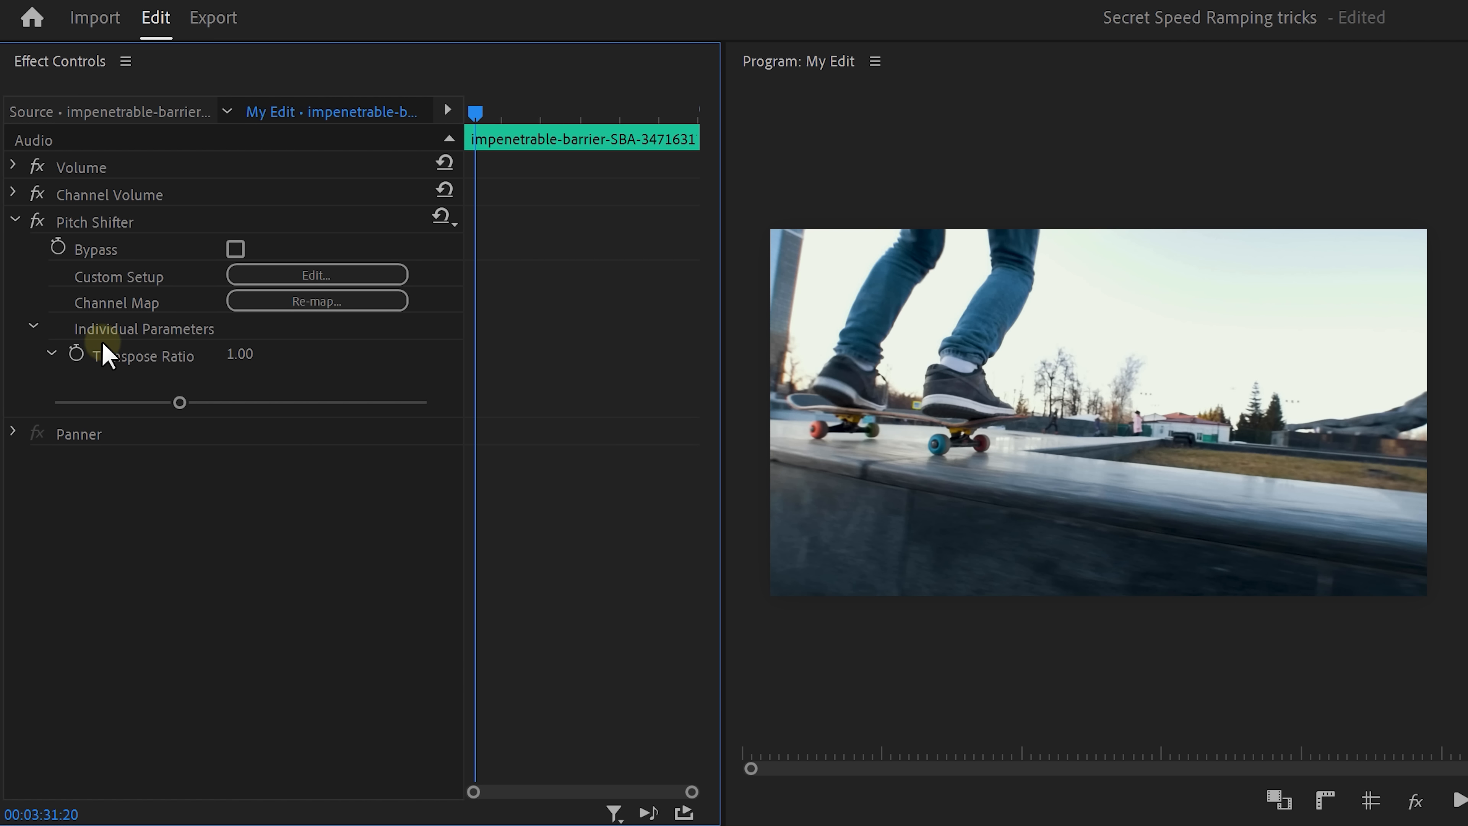
{"action": "left_click", "coordinate": [76, 354]}
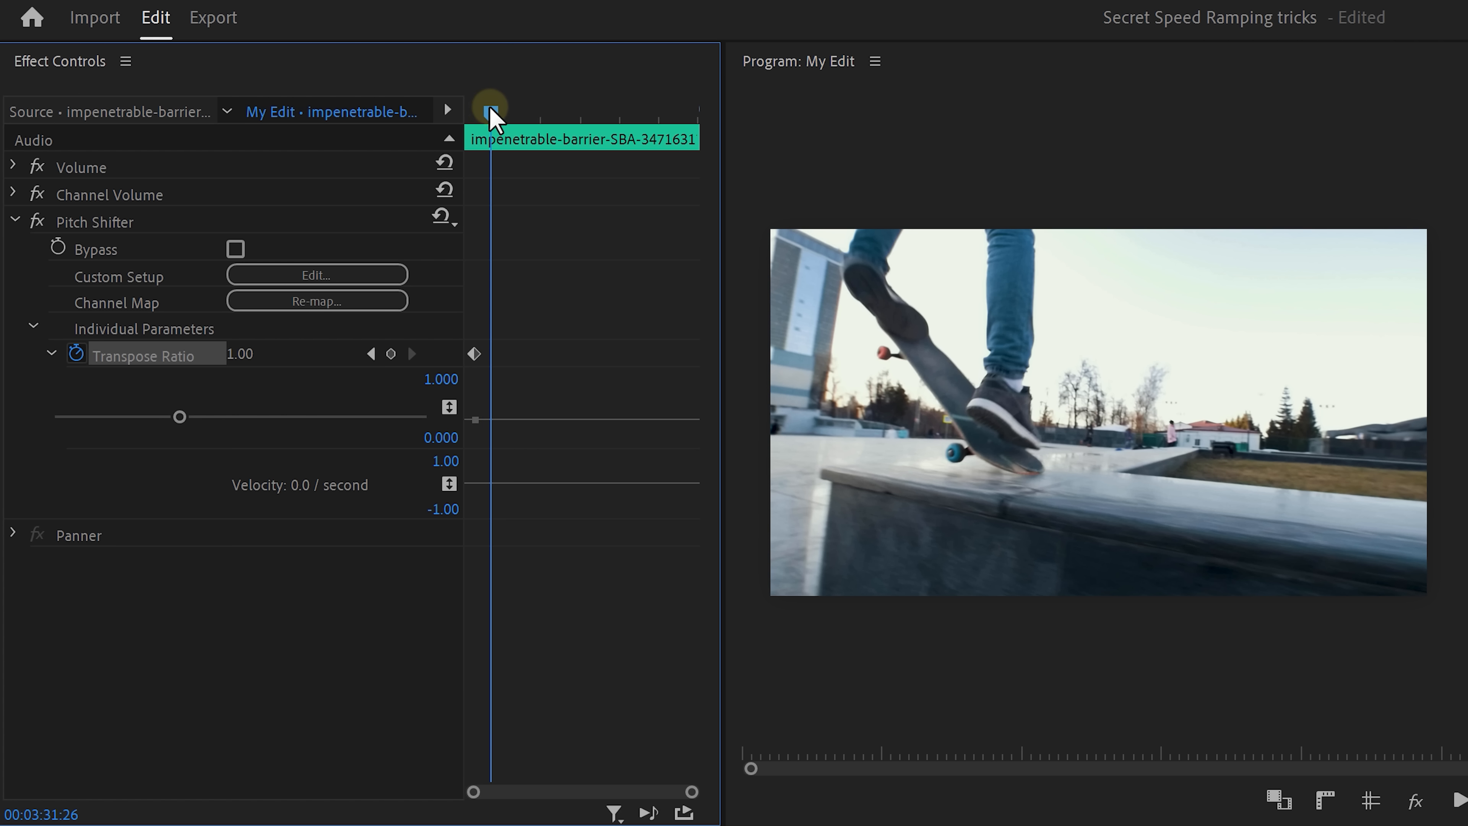
Keyframe the Transpose Ratio dipping to 0.50 during the ramp, then climbing back to 0.92.
{"action": "left_click_drag", "start_coordinate": [181, 416], "coordinate": [112, 417]}
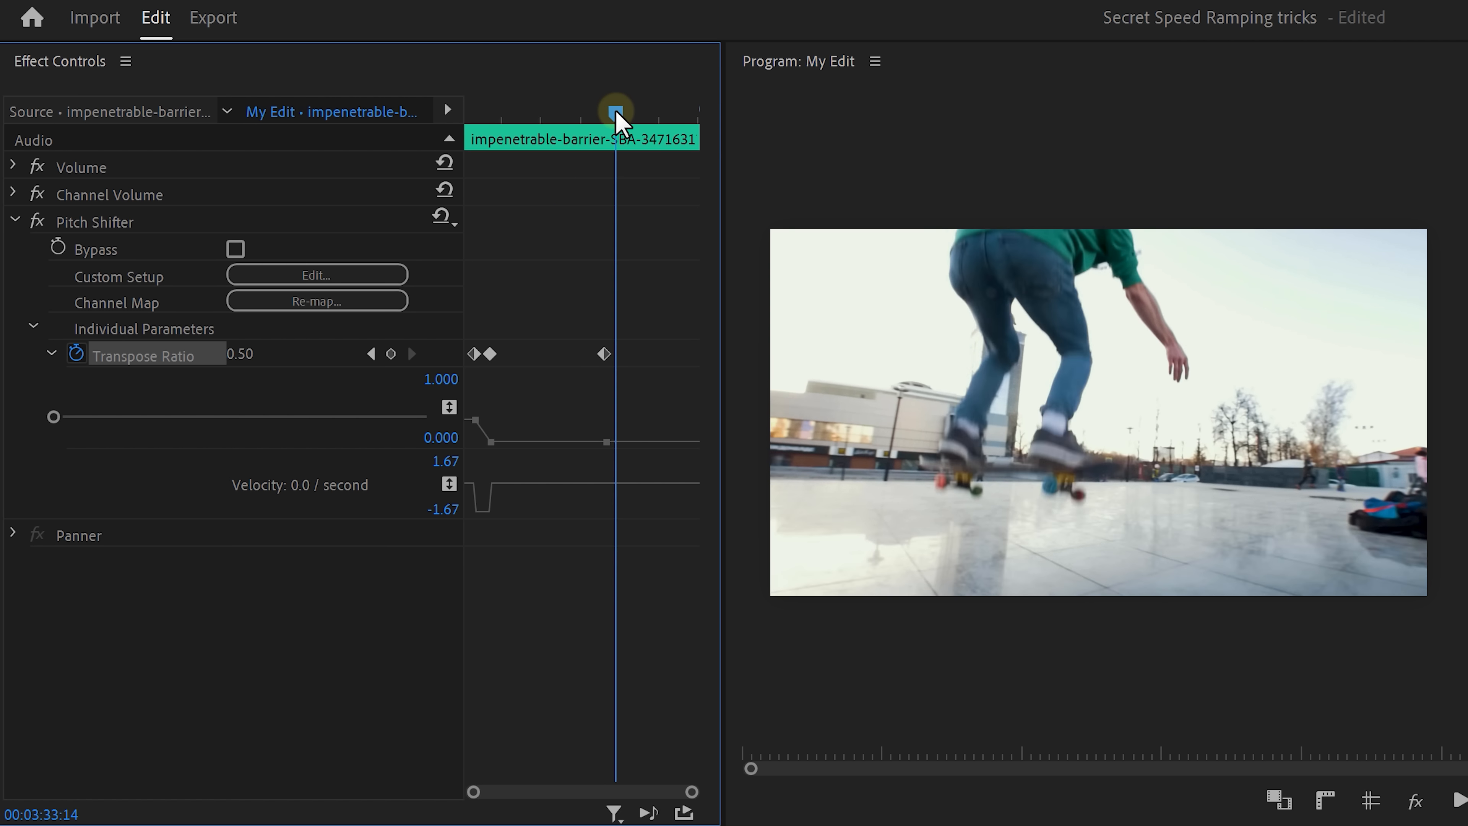
{"action": "left_click_drag", "start_coordinate": [54, 417], "coordinate": [157, 409]}
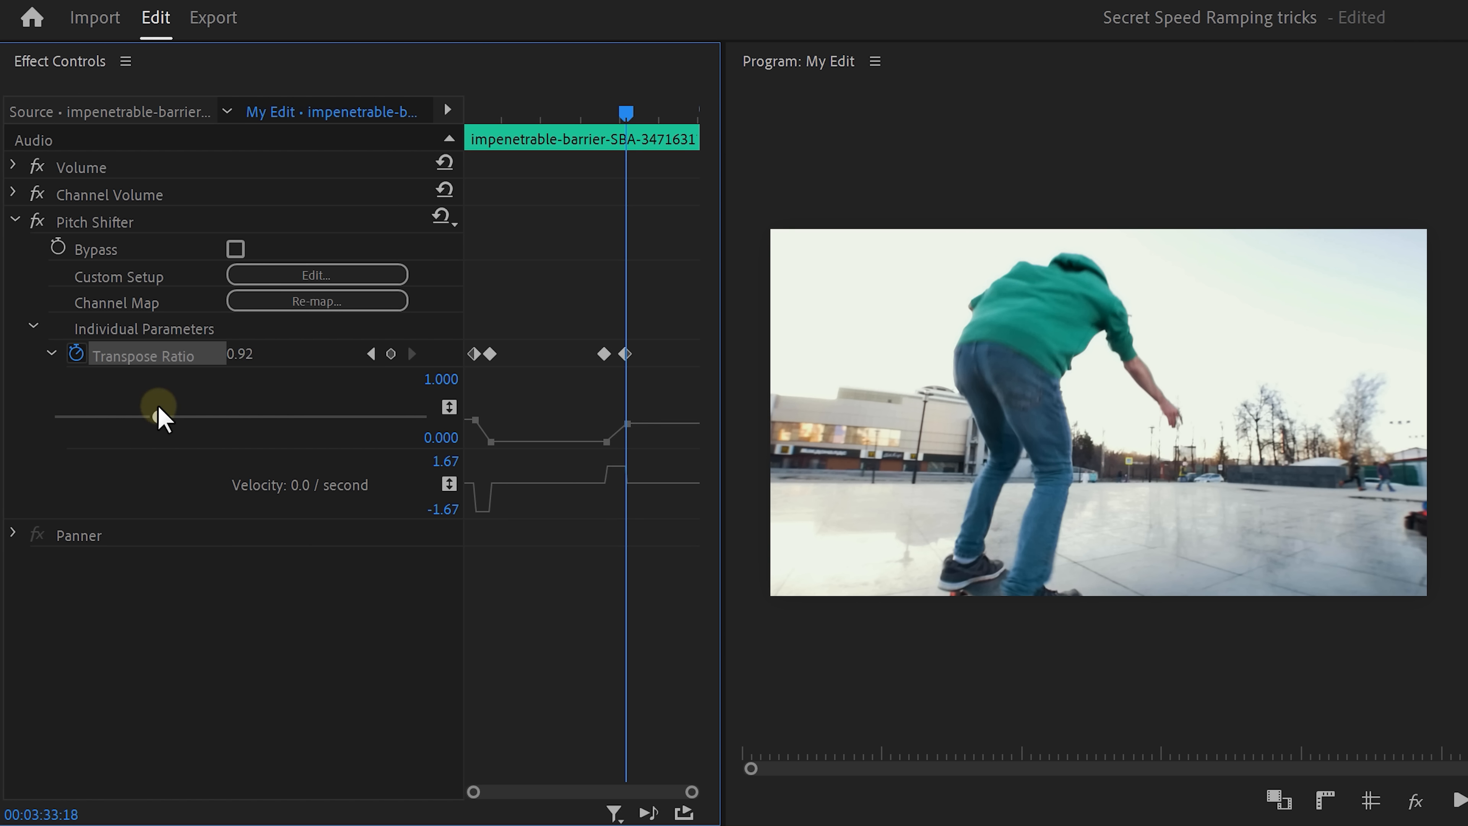